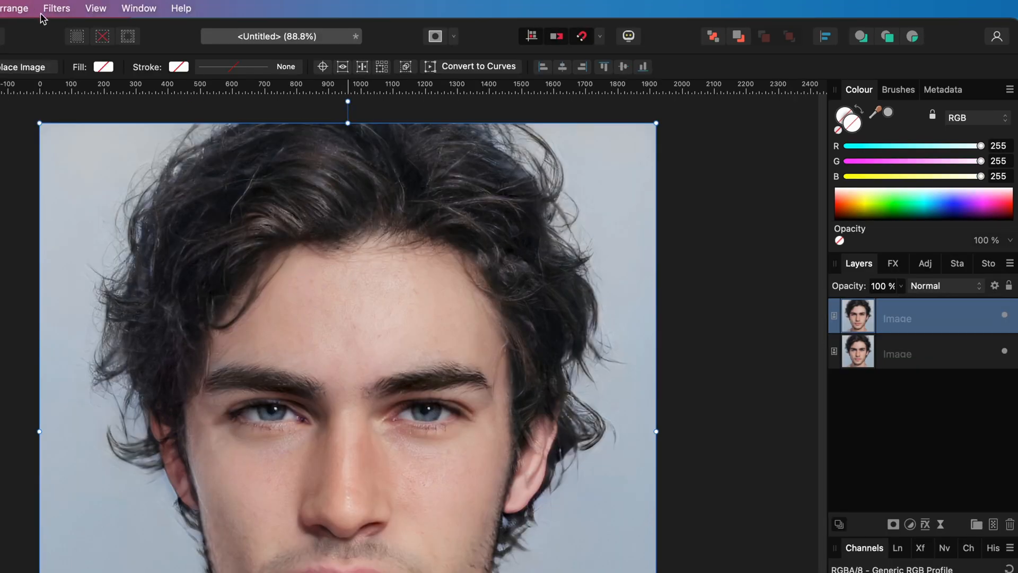
Step: Apply the Pixelate filter with Quantisation 33 to the top portrait layer
{"action": "left_click", "coordinate": [57, 8]}
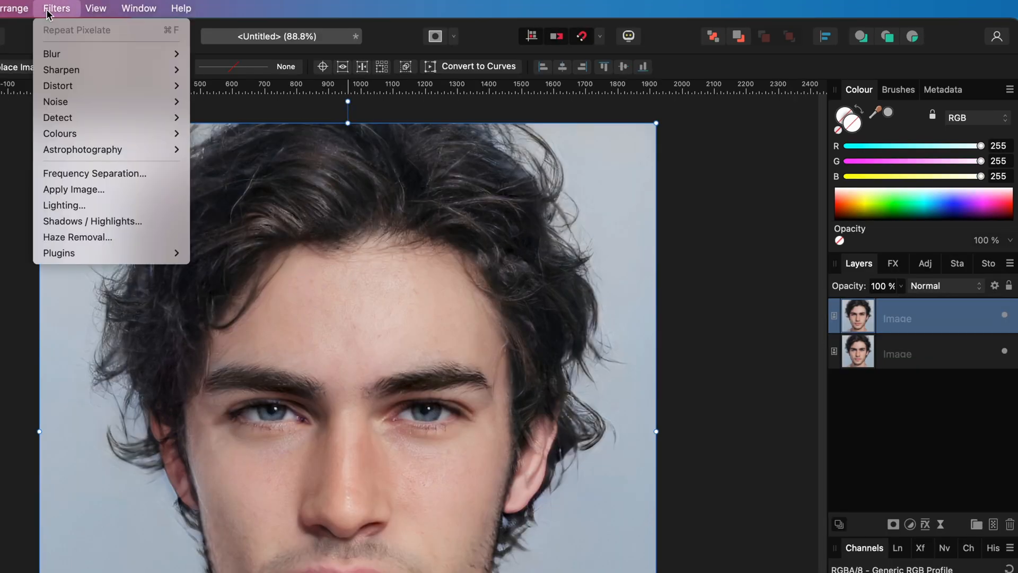
{"action": "mouse_move", "coordinate": [78, 84]}
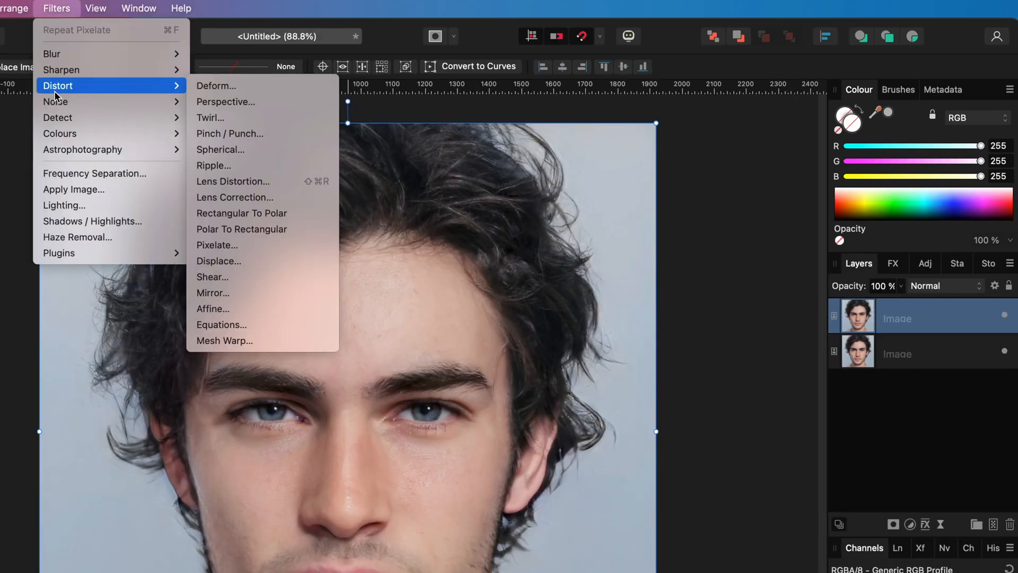
{"action": "mouse_move", "coordinate": [258, 248]}
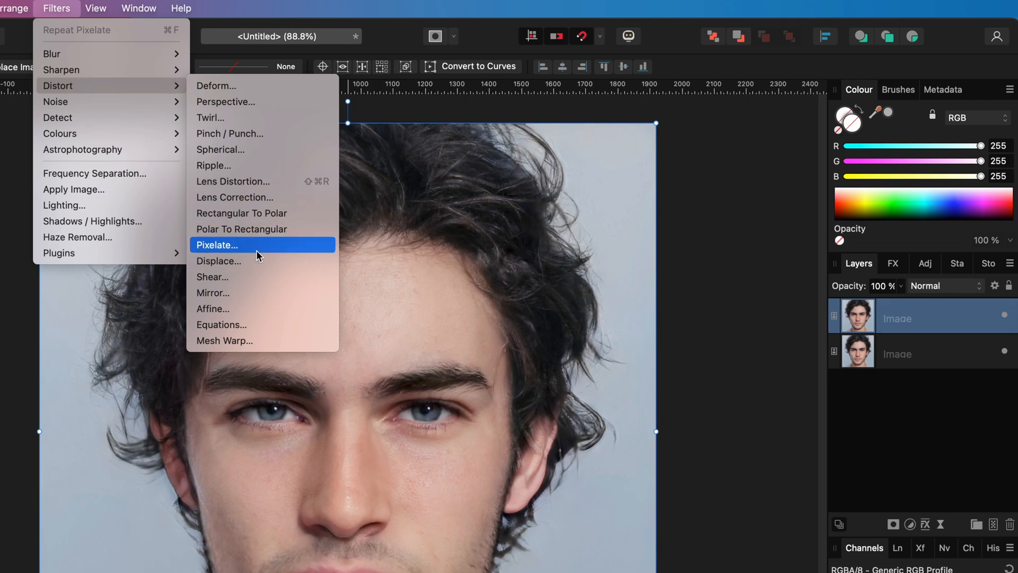
{"action": "left_click", "coordinate": [217, 245]}
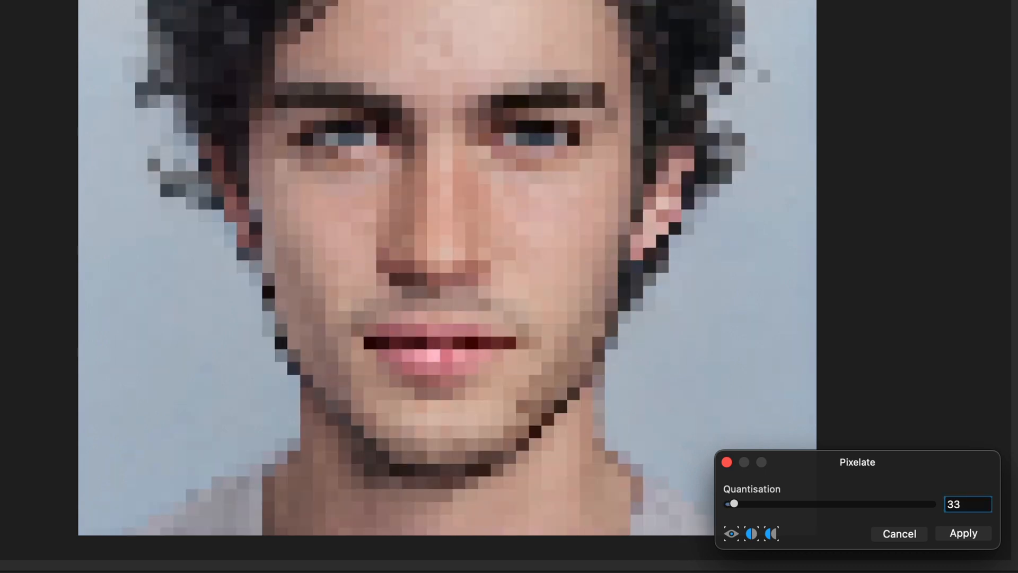
{"action": "left_click", "coordinate": [963, 532]}
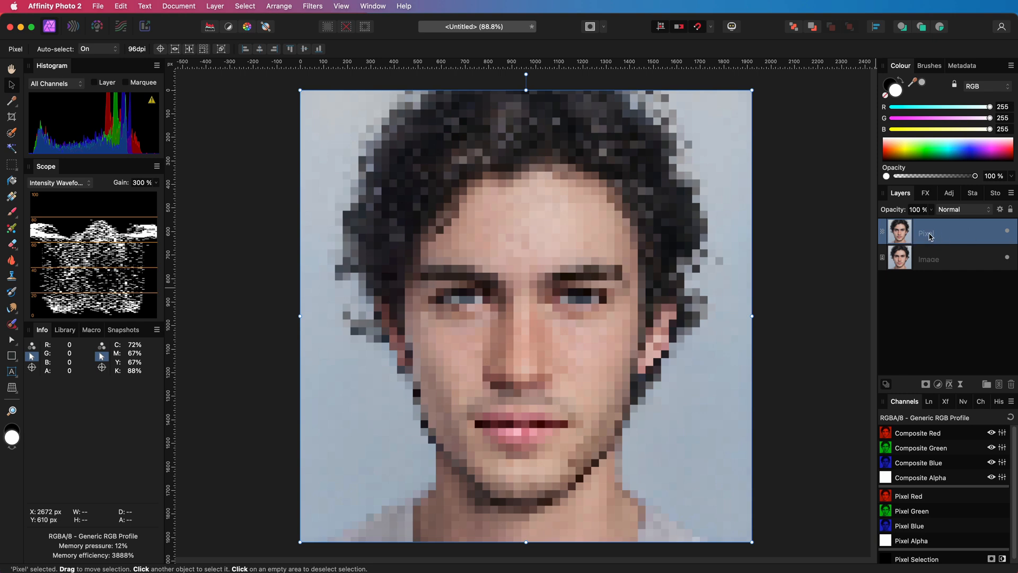
Step: Start renaming the pixelated layer to 'pixelate filter'
{"action": "double_click", "coordinate": [935, 232]}
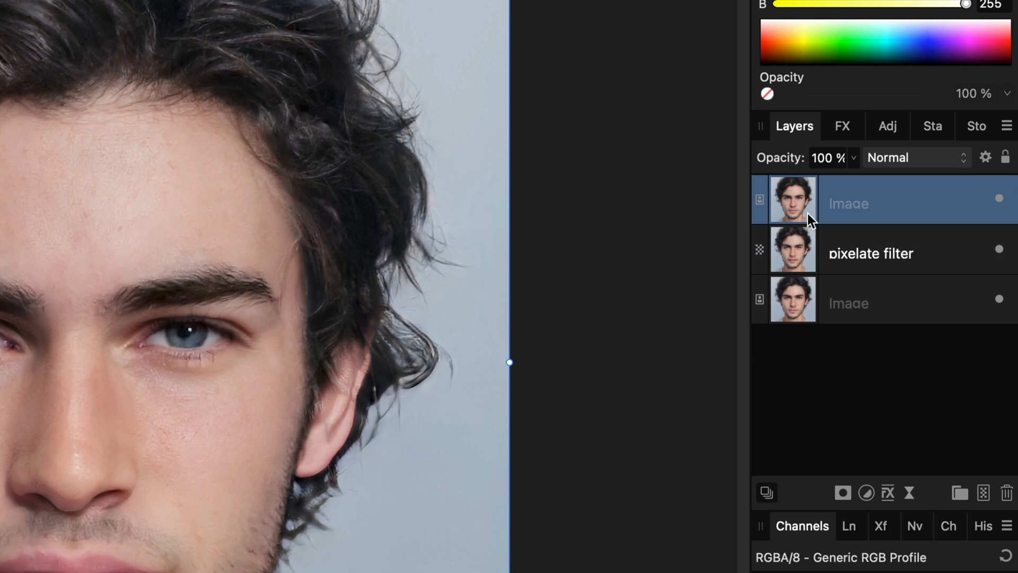
{"action": "mouse_move", "coordinate": [806, 208]}
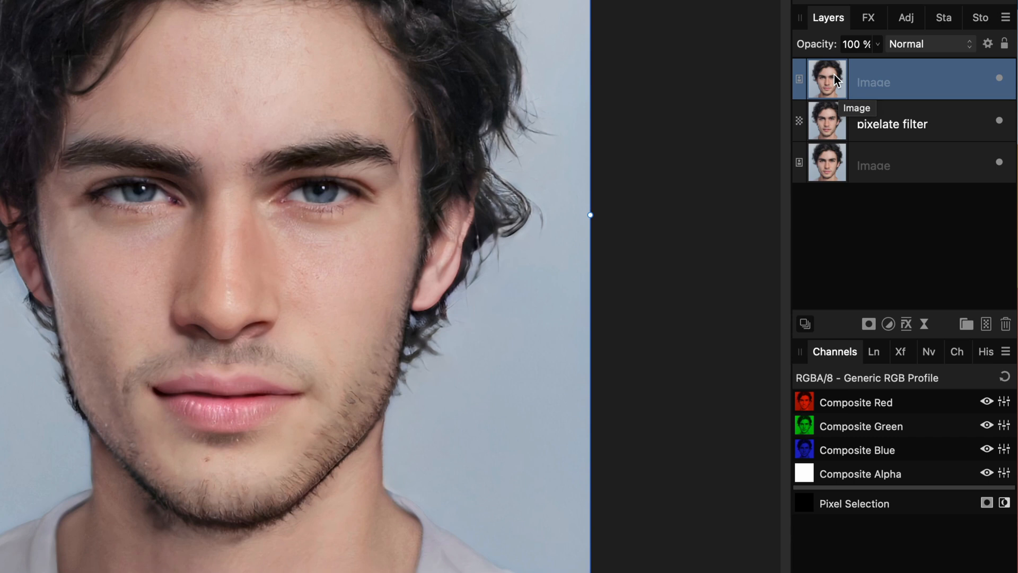
Step: Bring up the context menu for the top portrait copy to rasterise it
{"action": "right_click", "coordinate": [873, 77]}
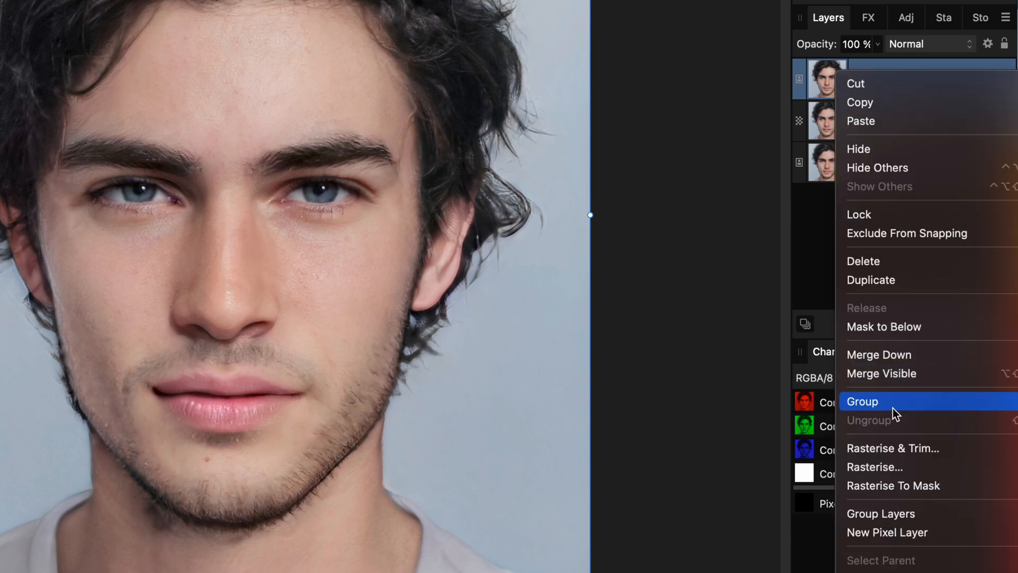
{"action": "mouse_move", "coordinate": [898, 448]}
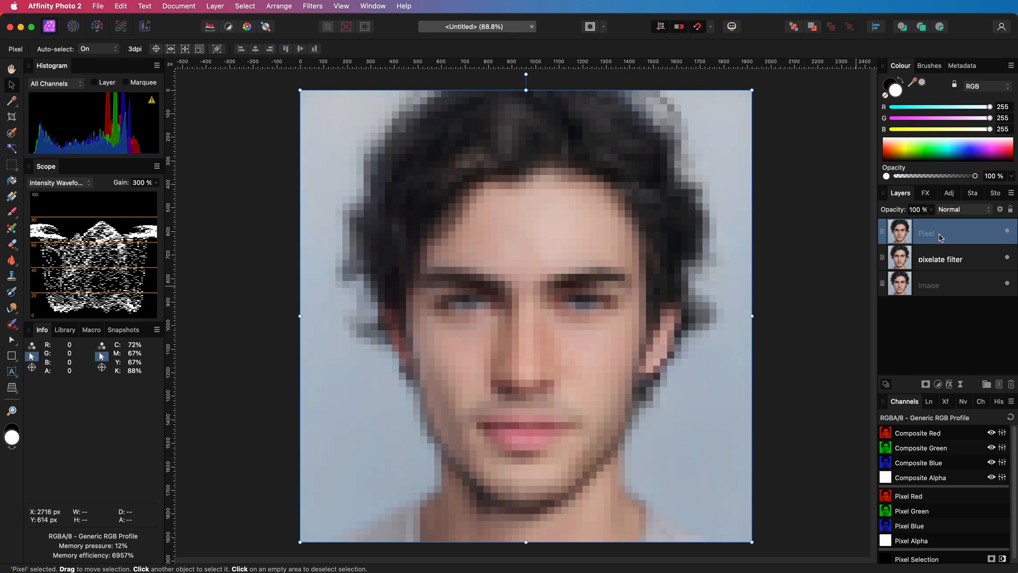
Step: Rename the top blocky layer to 'rasterized 1'
{"action": "double_click", "coordinate": [948, 233]}
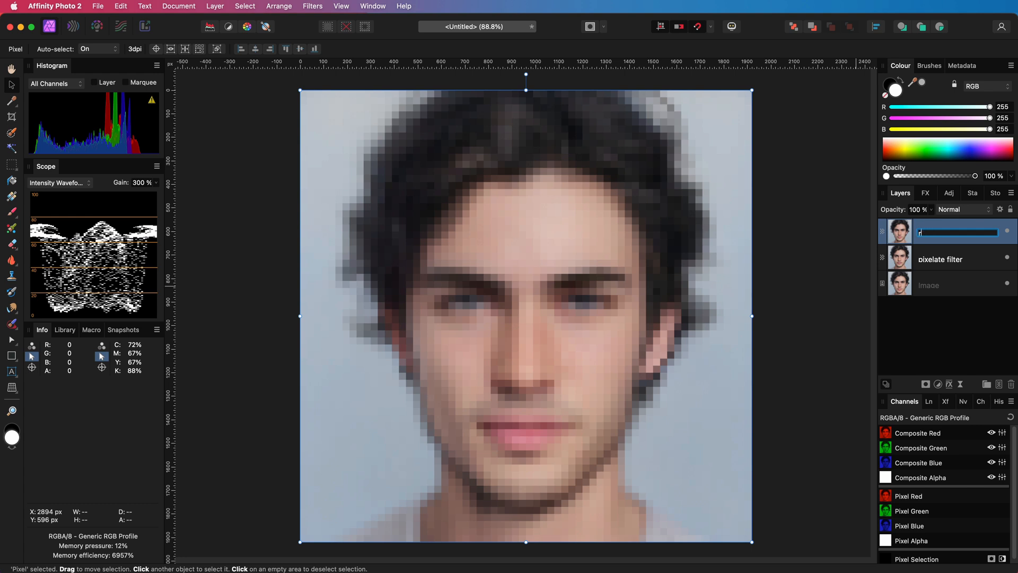
{"action": "type", "text": "asterized 1"}
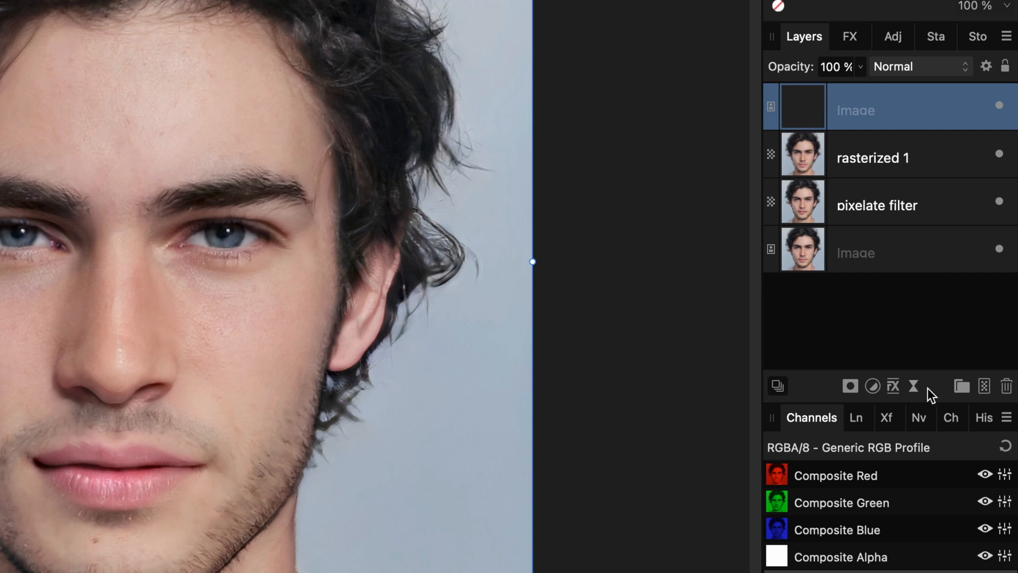
Step: Add a live Bilateral Blur with 45 px radius and 11% tolerance
{"action": "left_click", "coordinate": [914, 385]}
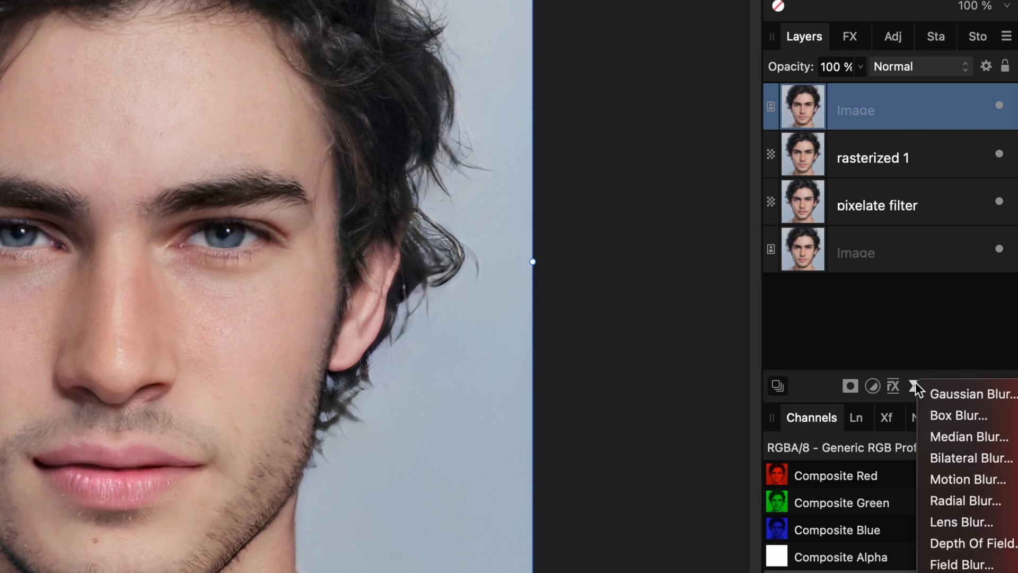
{"action": "mouse_move", "coordinate": [969, 458]}
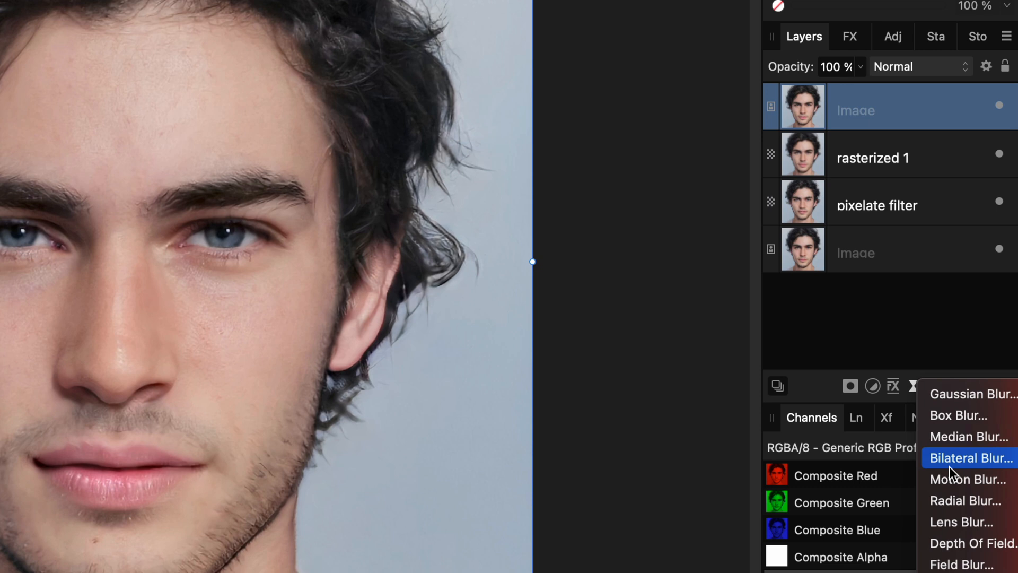
{"action": "left_click", "coordinate": [970, 457]}
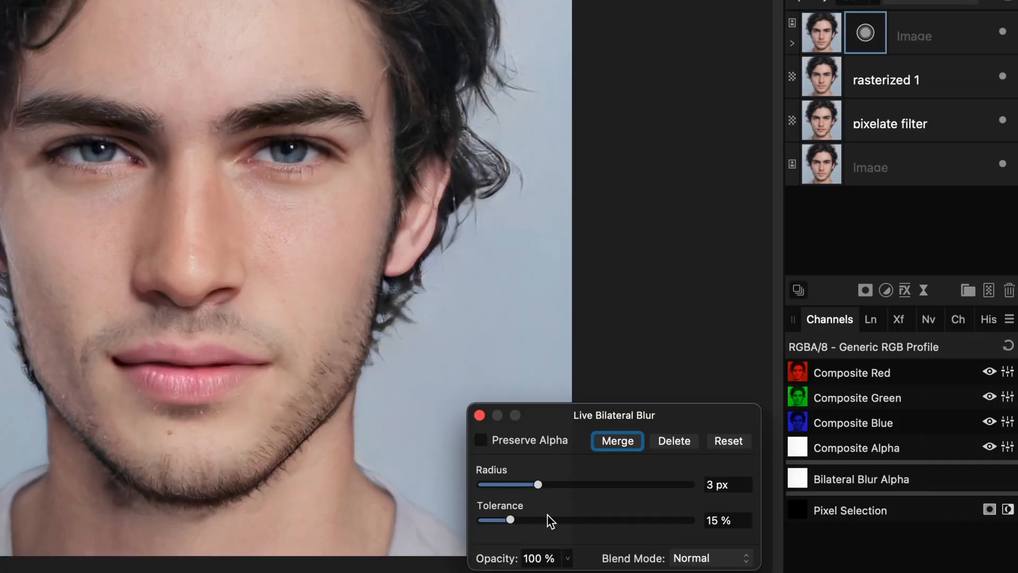
{"action": "left_click_drag", "start_coordinate": [537, 484], "coordinate": [653, 484]}
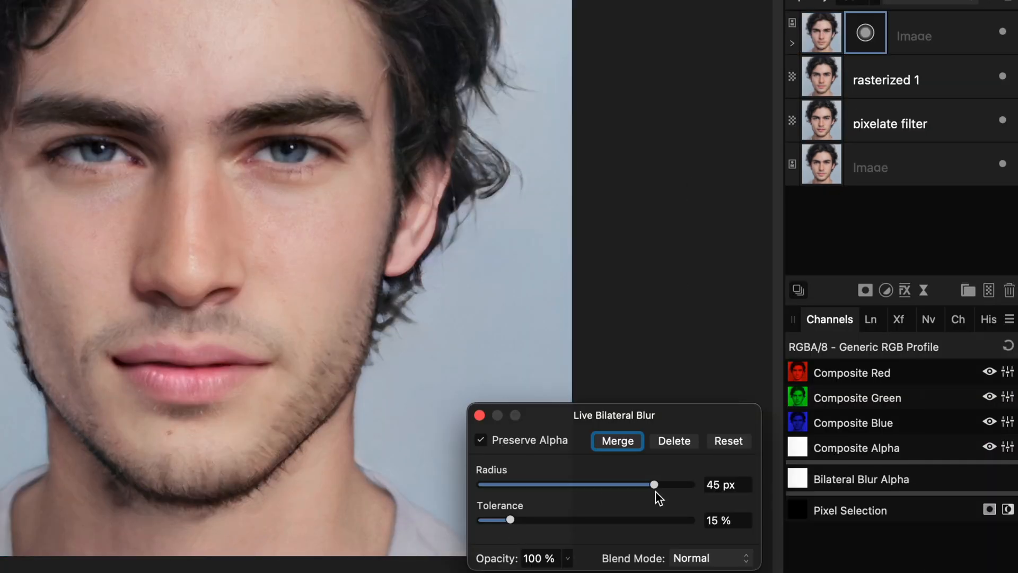
{"action": "left_click_drag", "start_coordinate": [510, 519], "coordinate": [501, 519]}
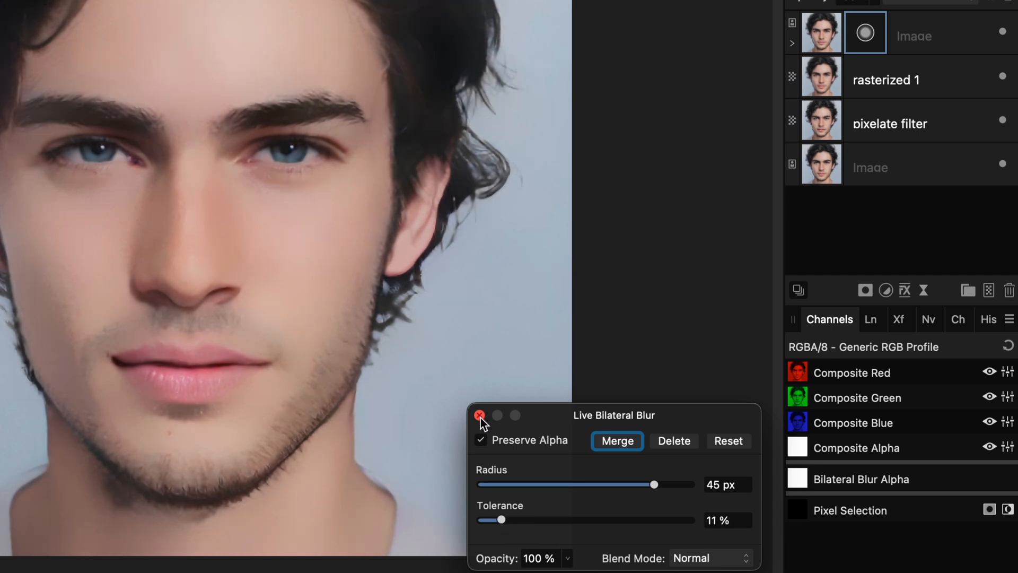
{"action": "left_click", "coordinate": [480, 416]}
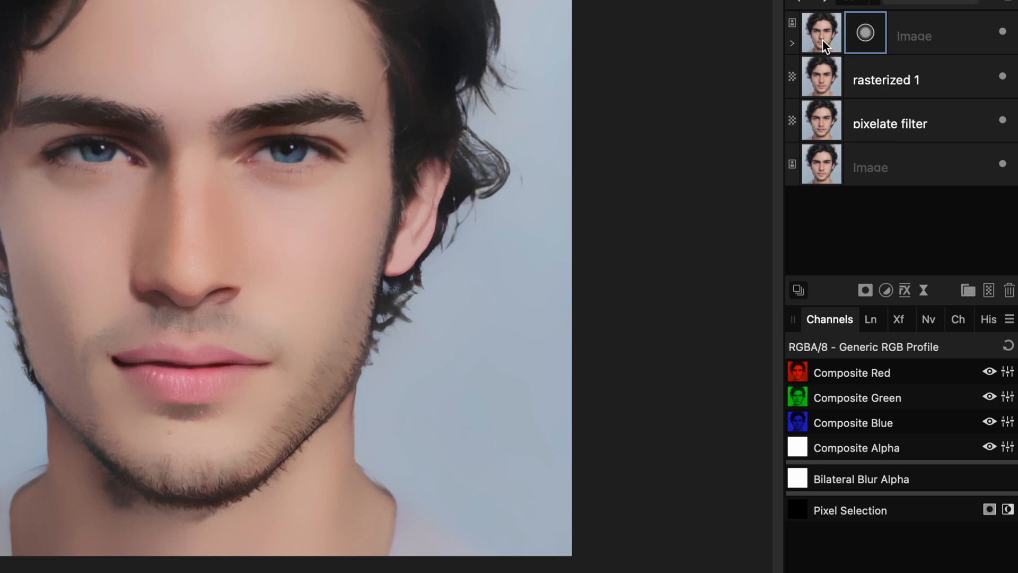
Step: Rasterise the blurred copy, shrink it to about 72 px, and enlarge it
{"action": "right_click", "coordinate": [821, 33]}
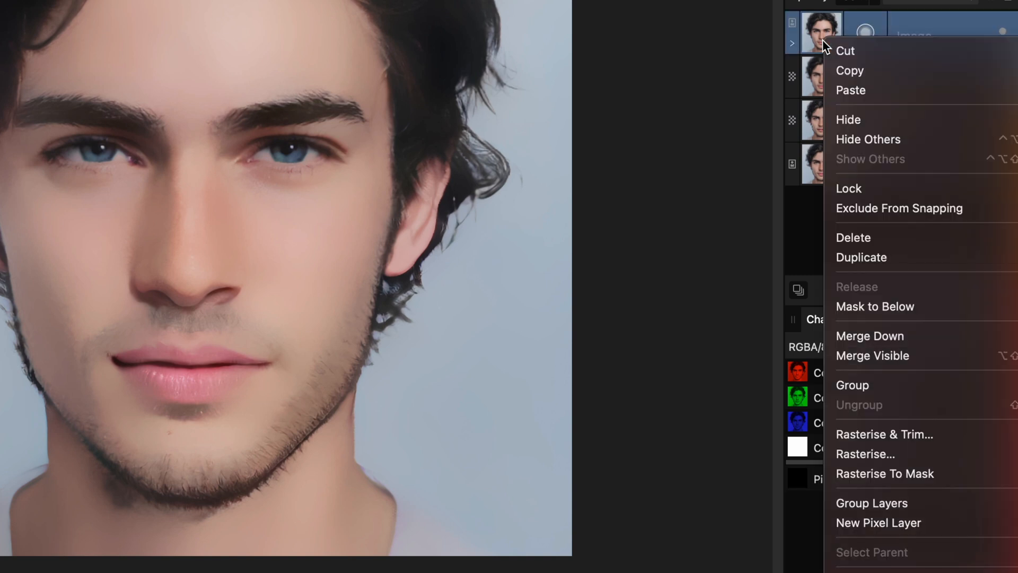
{"action": "left_click", "coordinate": [879, 523]}
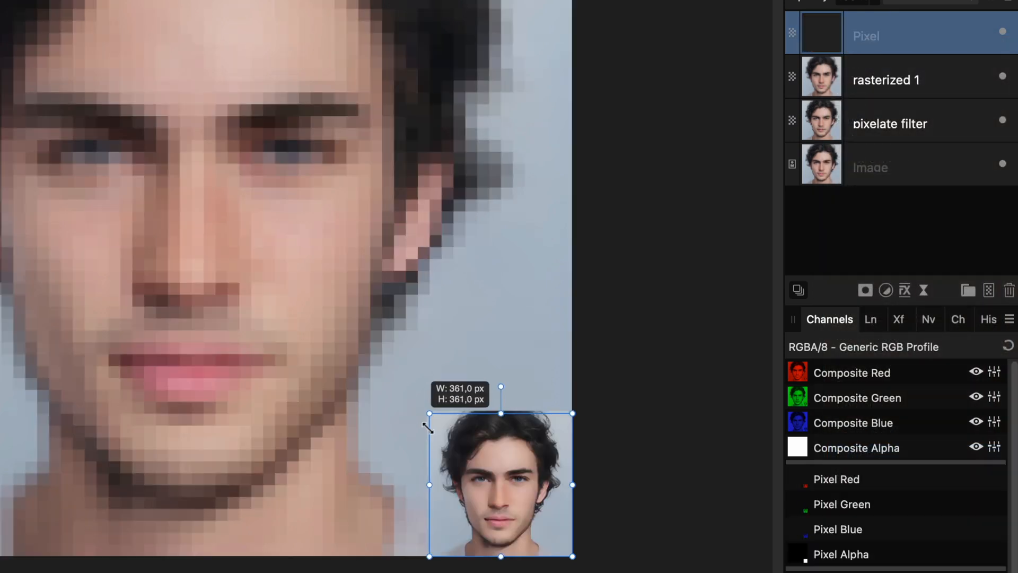
{"action": "left_click_drag", "start_coordinate": [429, 413], "coordinate": [542, 526]}
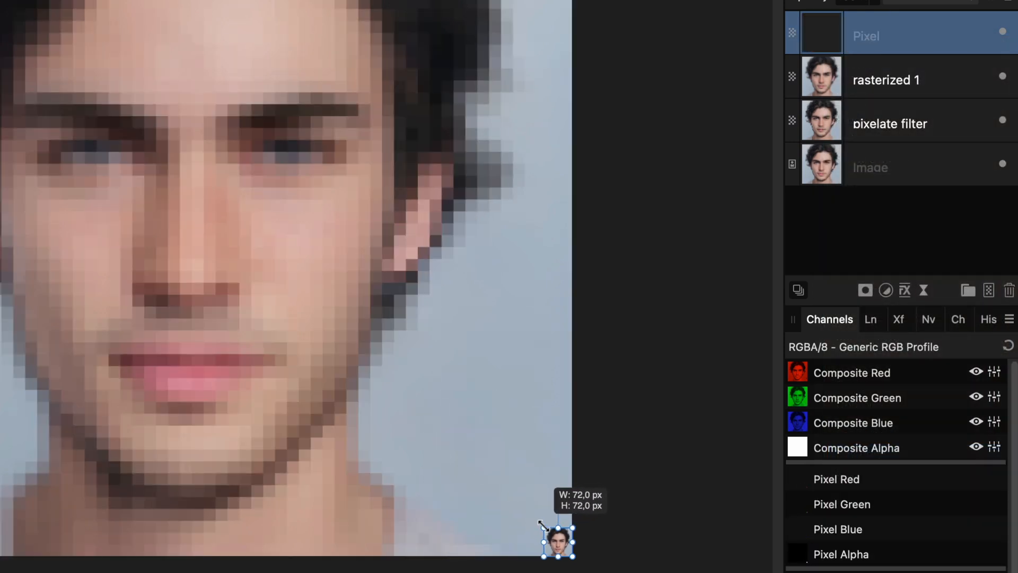
{"action": "right_click", "coordinate": [866, 35]}
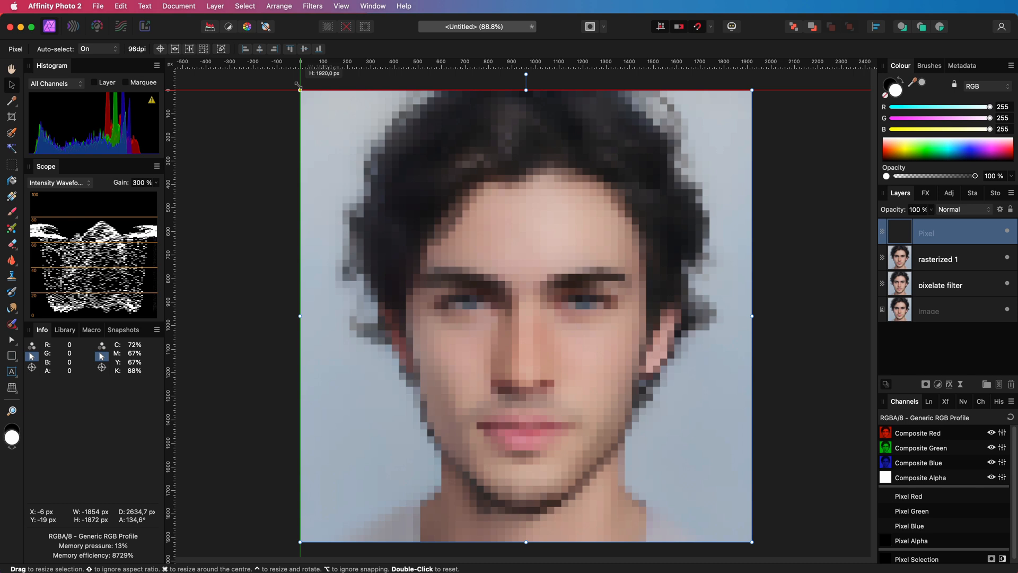
{"action": "left_click", "coordinate": [942, 233]}
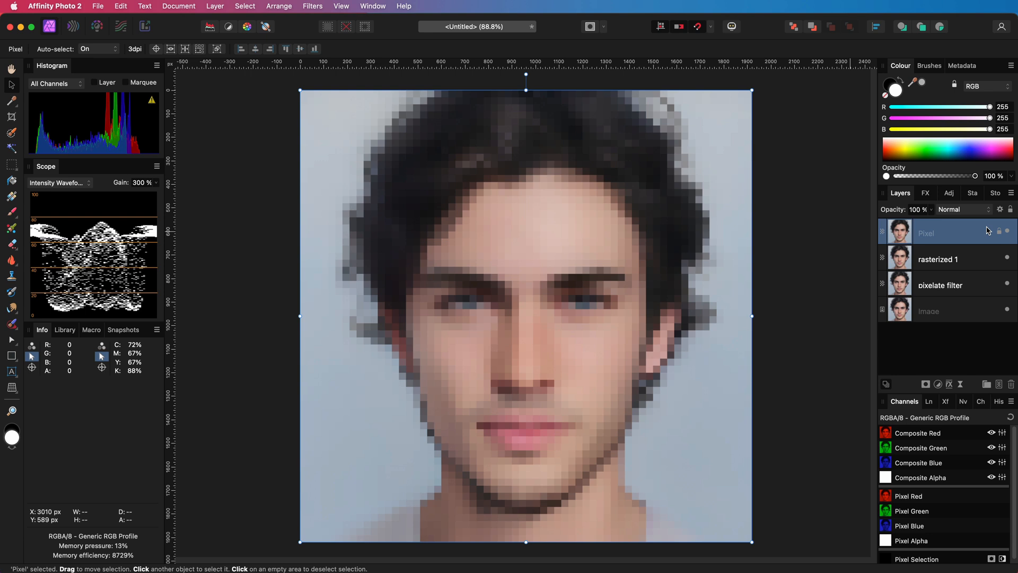
Step: Rename the top Pixel layer to 'rasterized 2 (filtered)'
{"action": "double_click", "coordinate": [928, 232]}
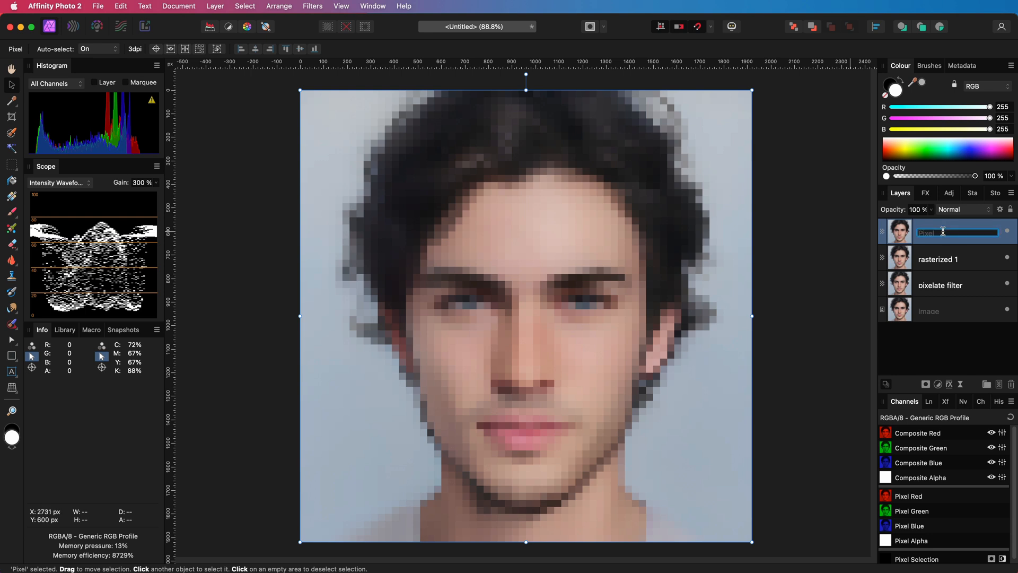
{"action": "type", "text": "rasterized 2 (filtered"}
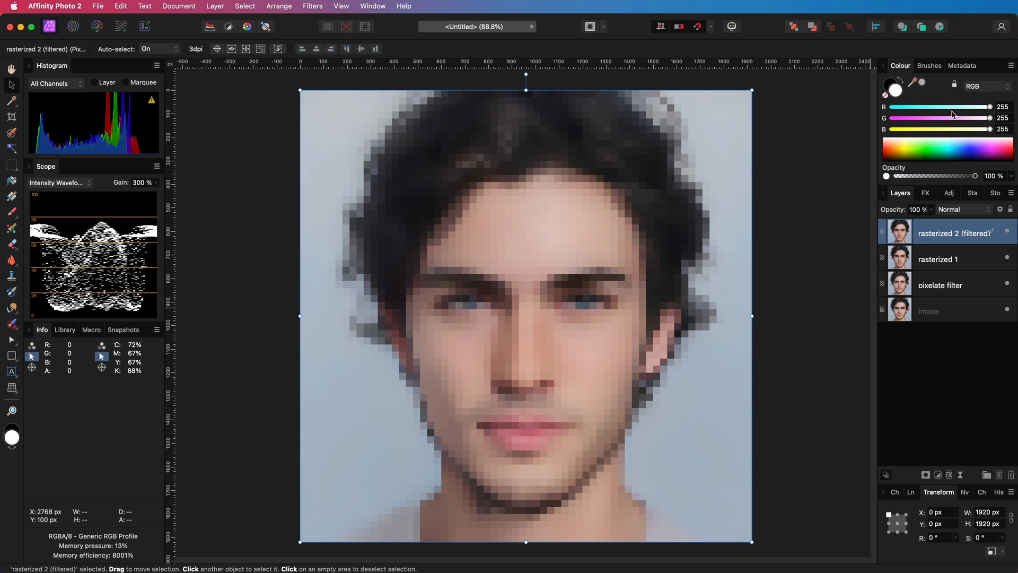
Step: Switch the Metadata panel to the Detail view showing dimensions and resolution
{"action": "left_click", "coordinate": [961, 65]}
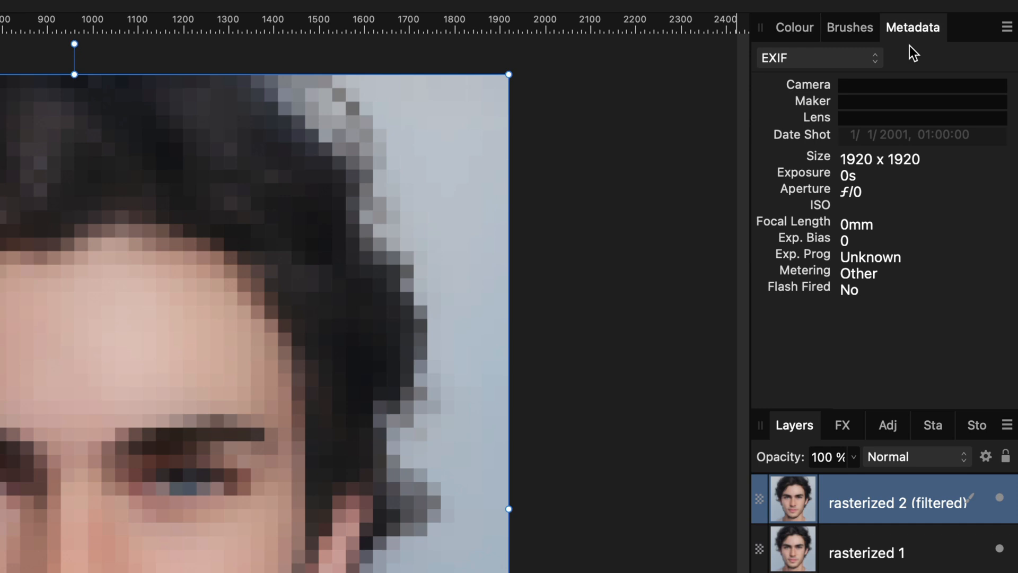
{"action": "left_click", "coordinate": [819, 58]}
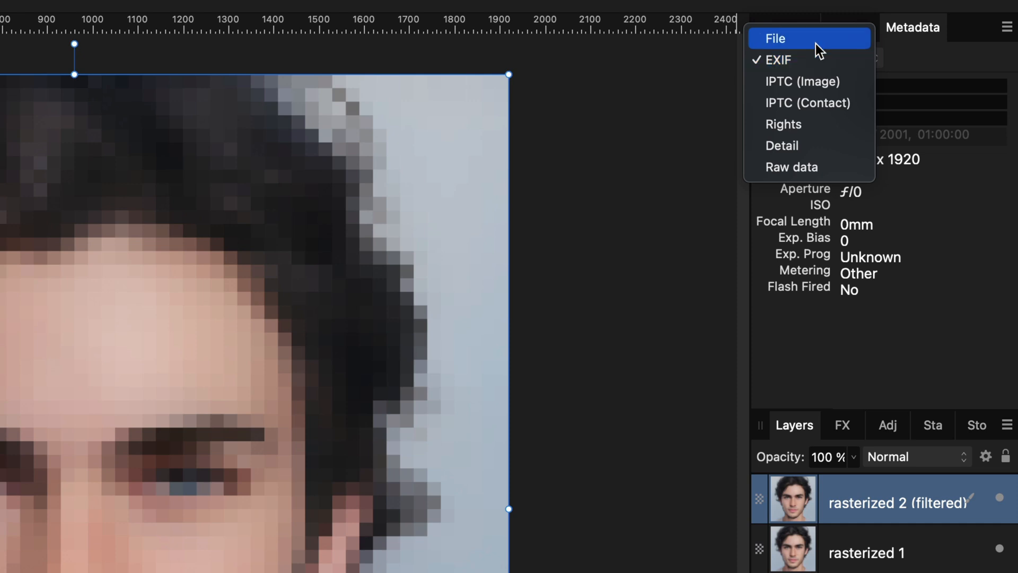
{"action": "mouse_move", "coordinate": [818, 144]}
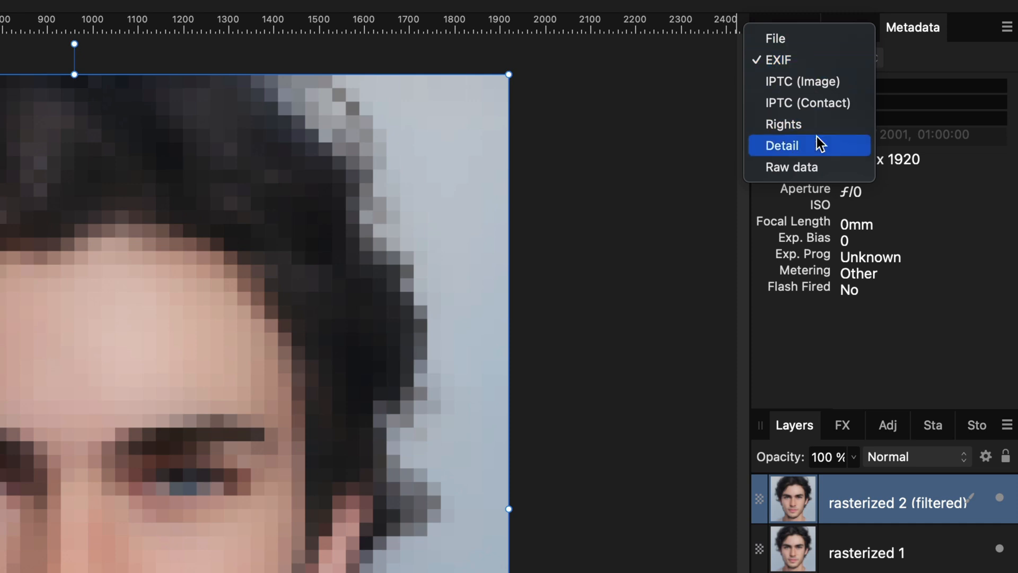
{"action": "left_click", "coordinate": [782, 146]}
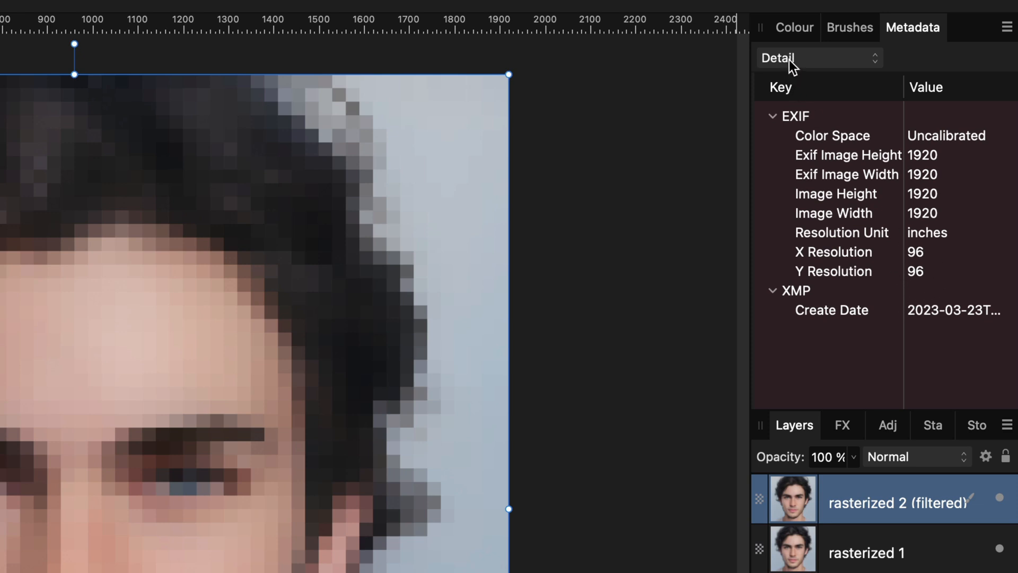
{"action": "mouse_move", "coordinate": [876, 508]}
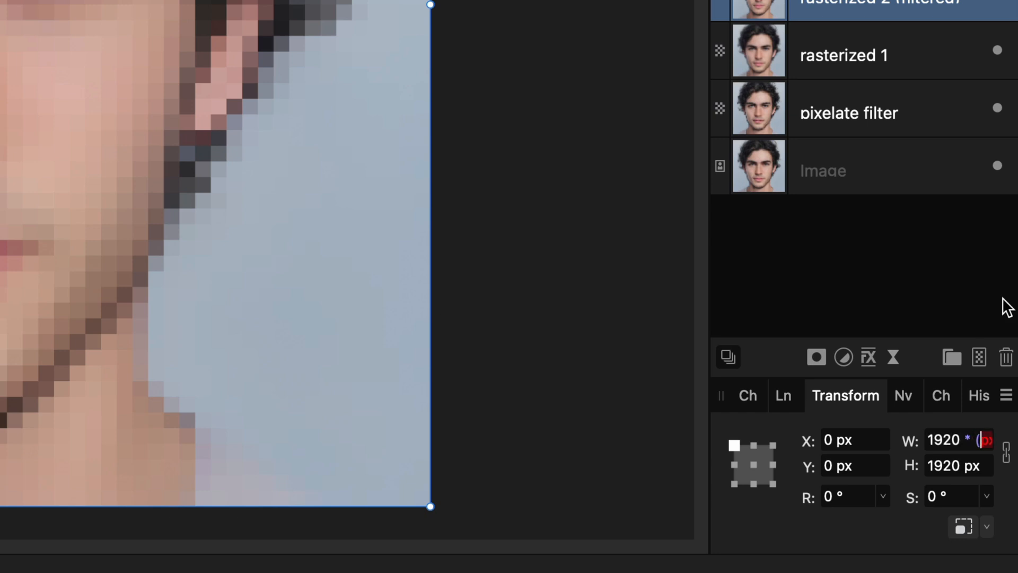
Step: Resize the rasterized 2 (filtered) layer to 60 × 60 px with locked aspect ratio
{"action": "type", "text": "20"}
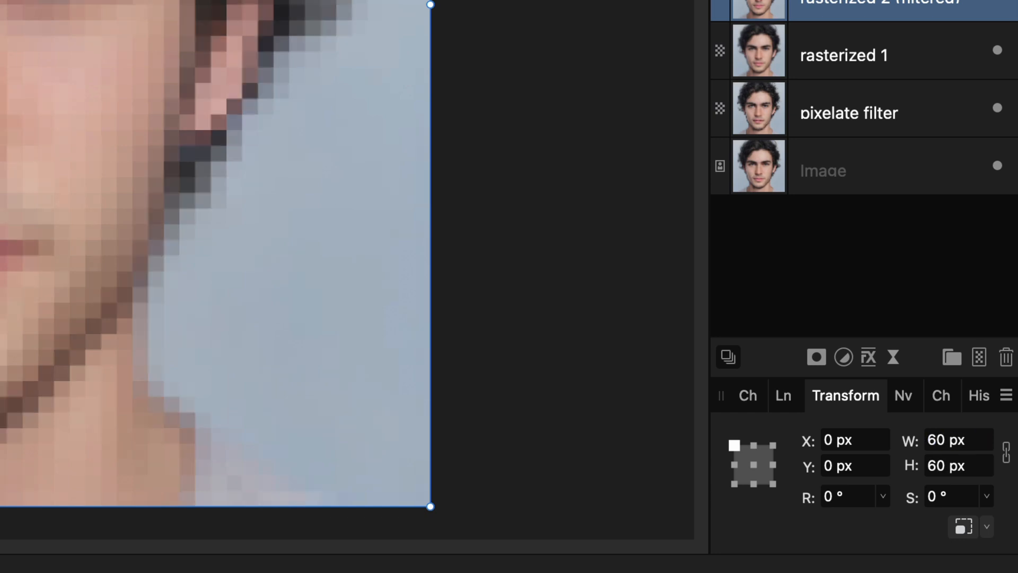
{"action": "left_click", "coordinate": [1005, 451]}
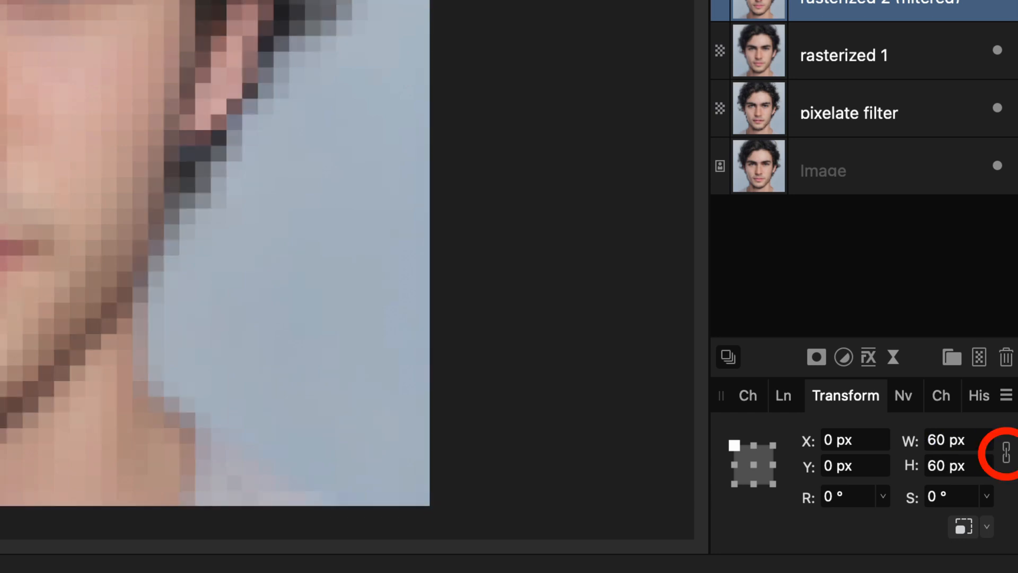
{"action": "mouse_move", "coordinate": [957, 203]}
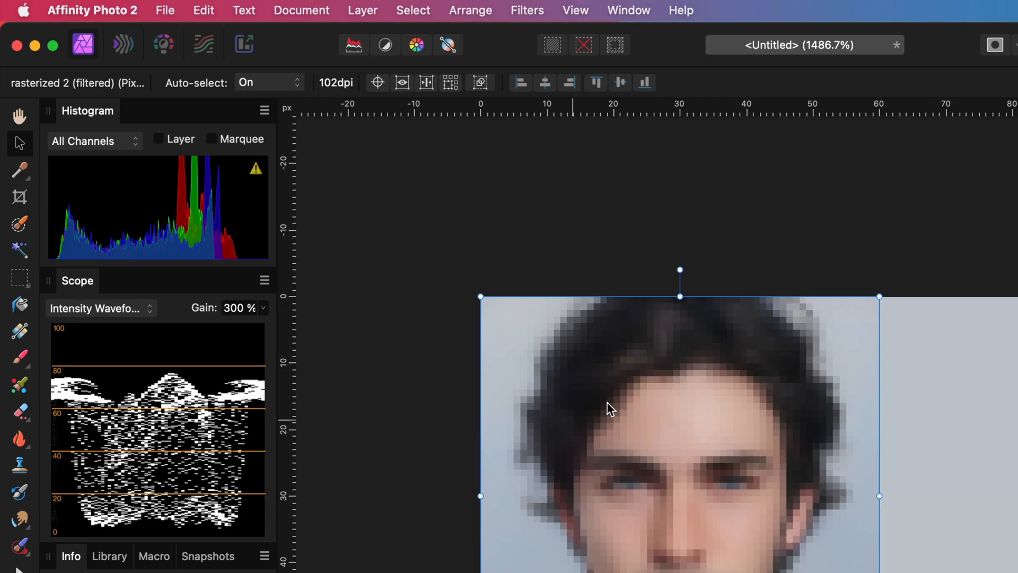
{"action": "mouse_move", "coordinate": [333, 86]}
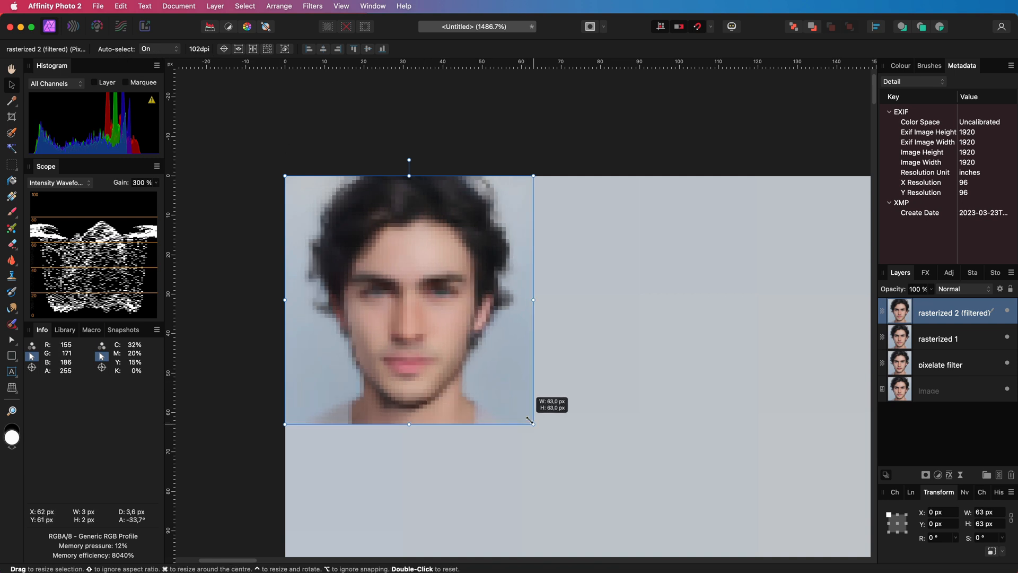
Step: Drag the layer's corner handle to enlarge it to about 63 × 63 px
{"action": "left_click_drag", "start_coordinate": [532, 422], "coordinate": [536, 423]}
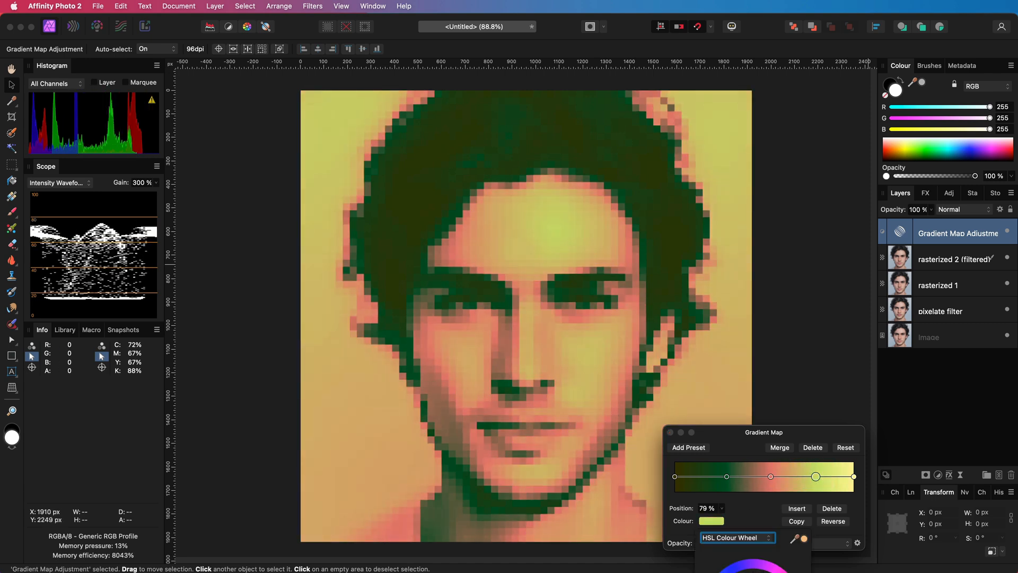
Step: Slide a gradient map colour stop left along the green-pink-yellow gradient
{"action": "left_click_drag", "start_coordinate": [815, 476], "coordinate": [771, 476]}
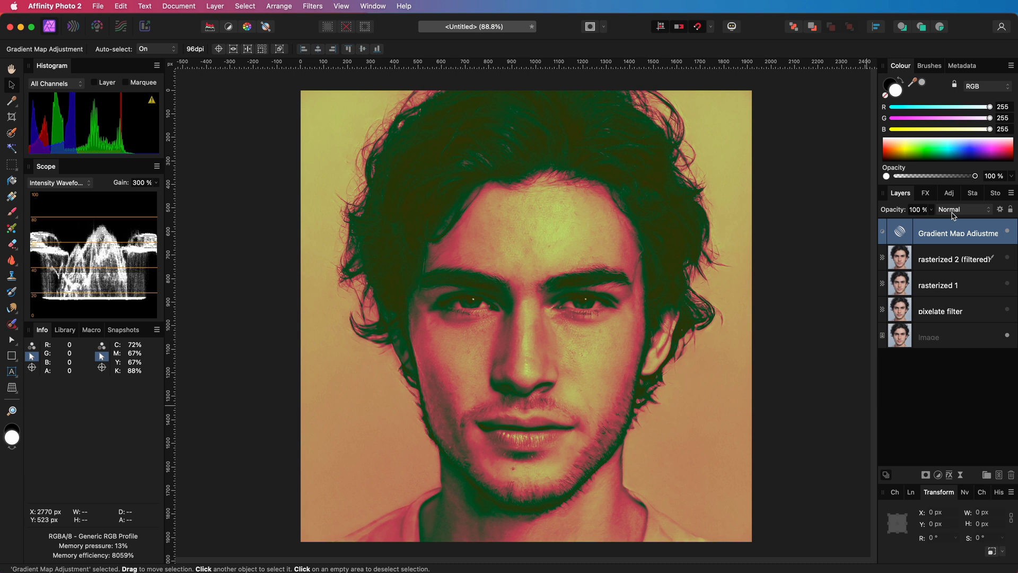
{"action": "mouse_move", "coordinate": [955, 217]}
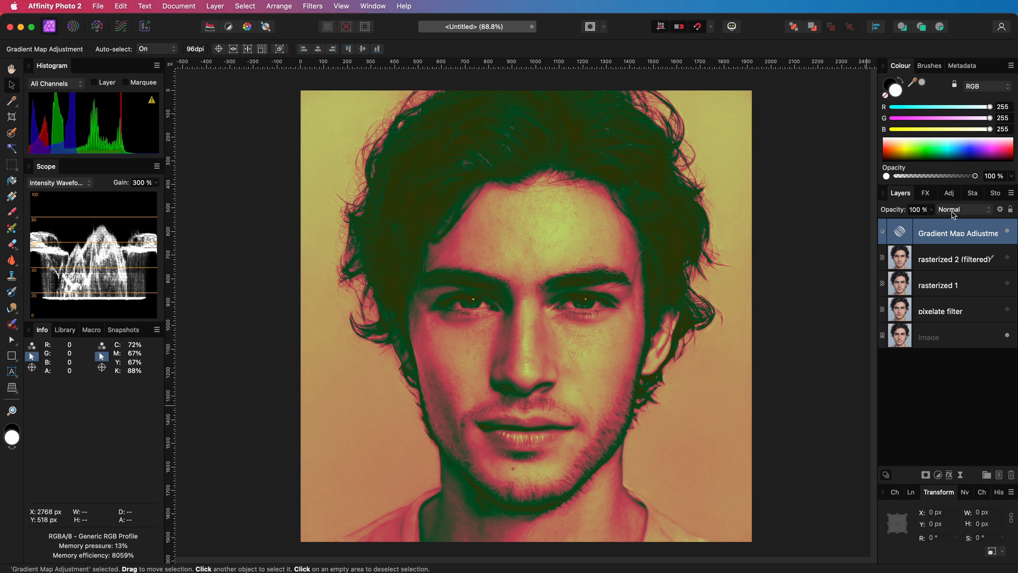
Step: Set the gradient map's blend mode to Soft Light
{"action": "left_click", "coordinate": [961, 209]}
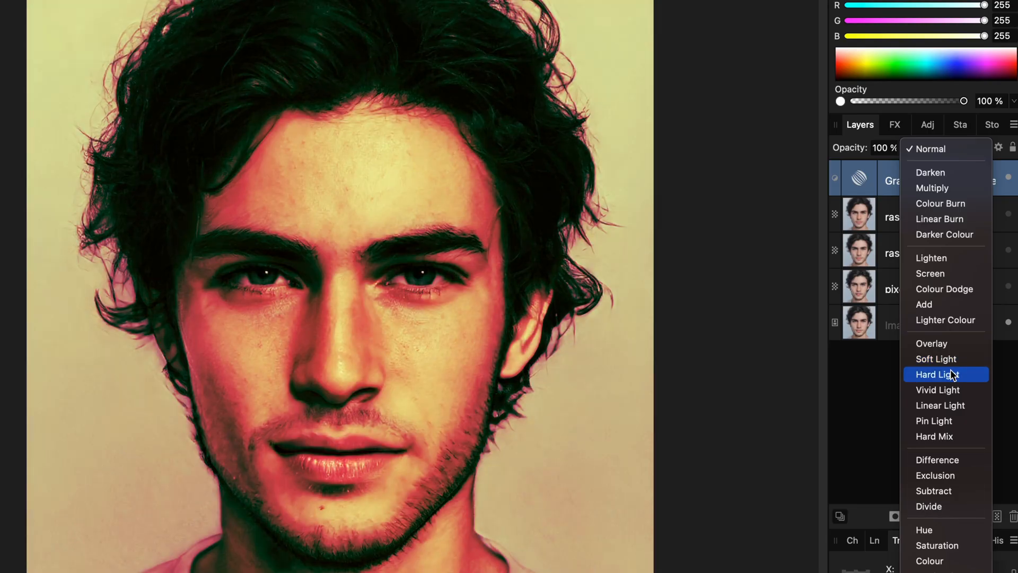
{"action": "mouse_move", "coordinate": [934, 359]}
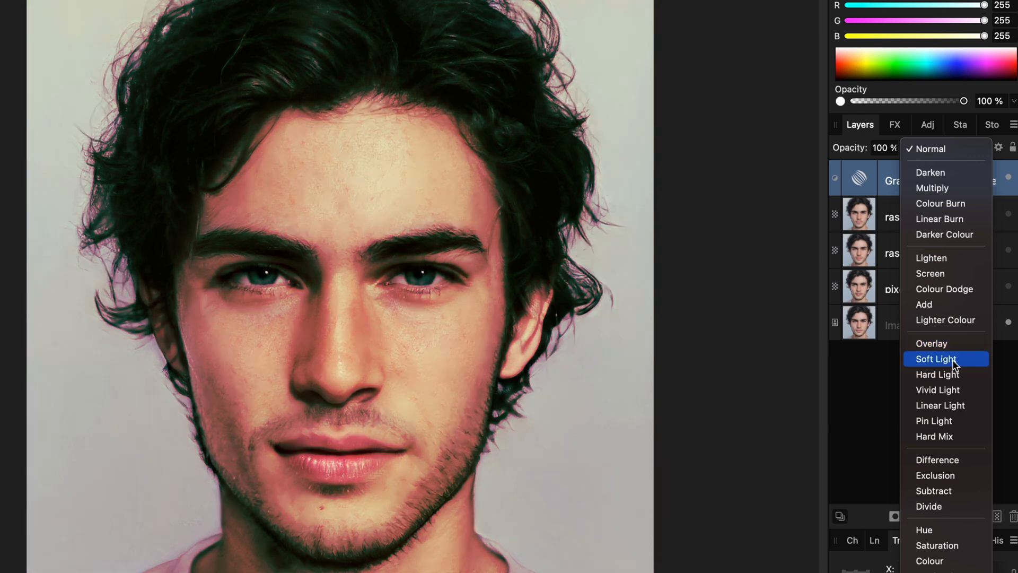
{"action": "left_click", "coordinate": [935, 359]}
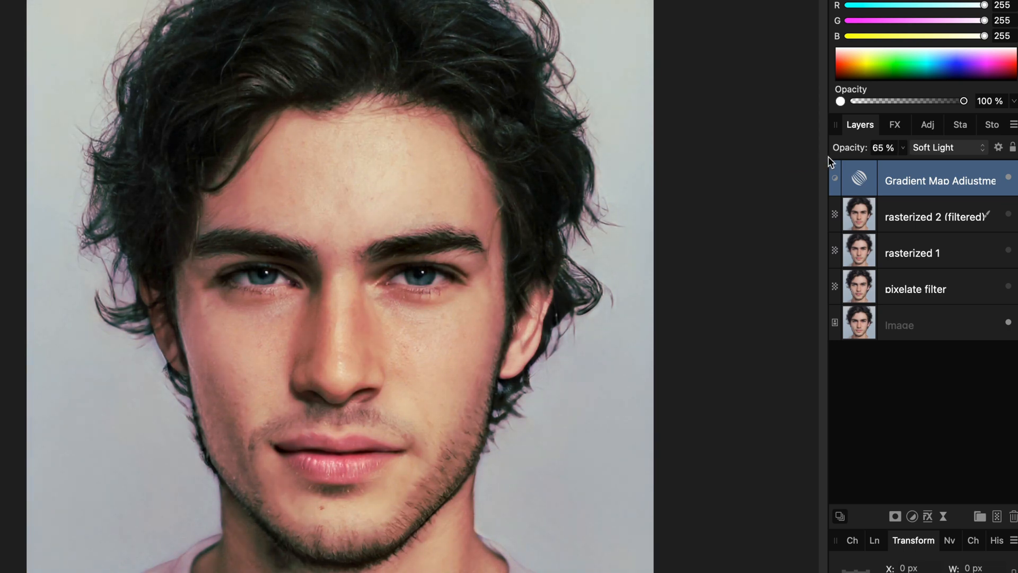
Step: In Blend Options, drag the Underlying Composition top node left to steepen the range
{"action": "left_click", "coordinate": [998, 147]}
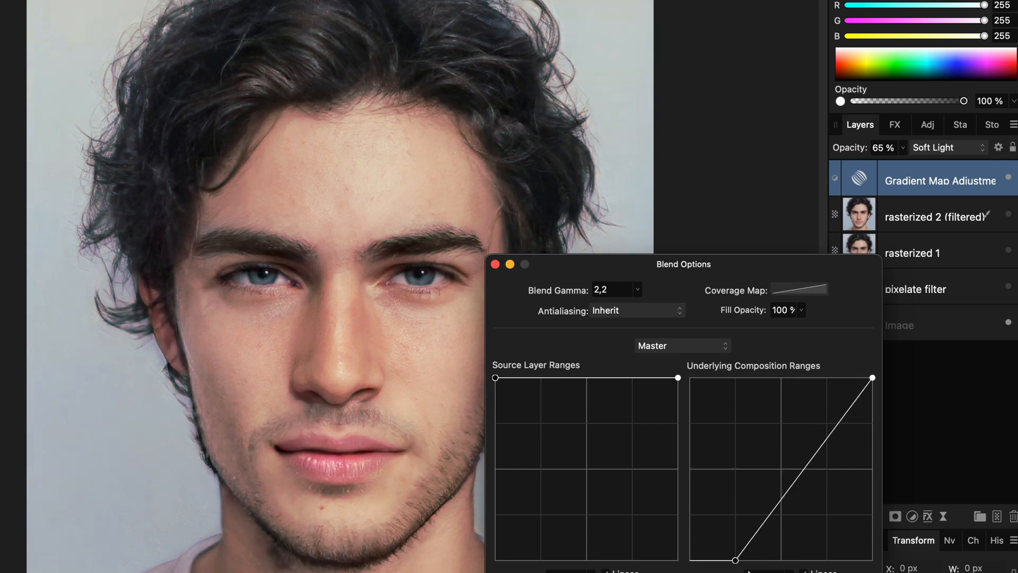
{"action": "left_click_drag", "start_coordinate": [872, 378], "coordinate": [811, 378]}
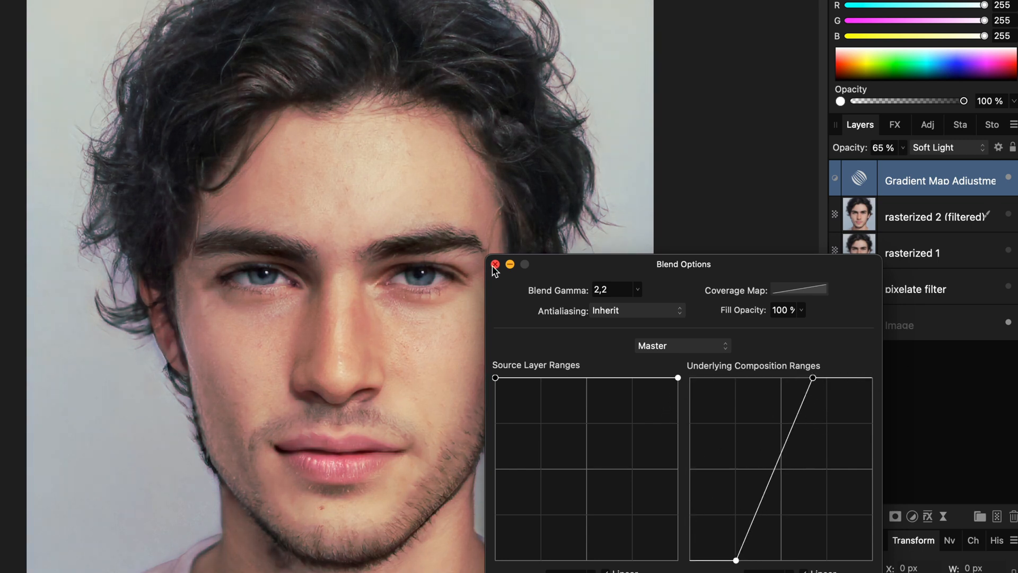
{"action": "left_click", "coordinate": [495, 263]}
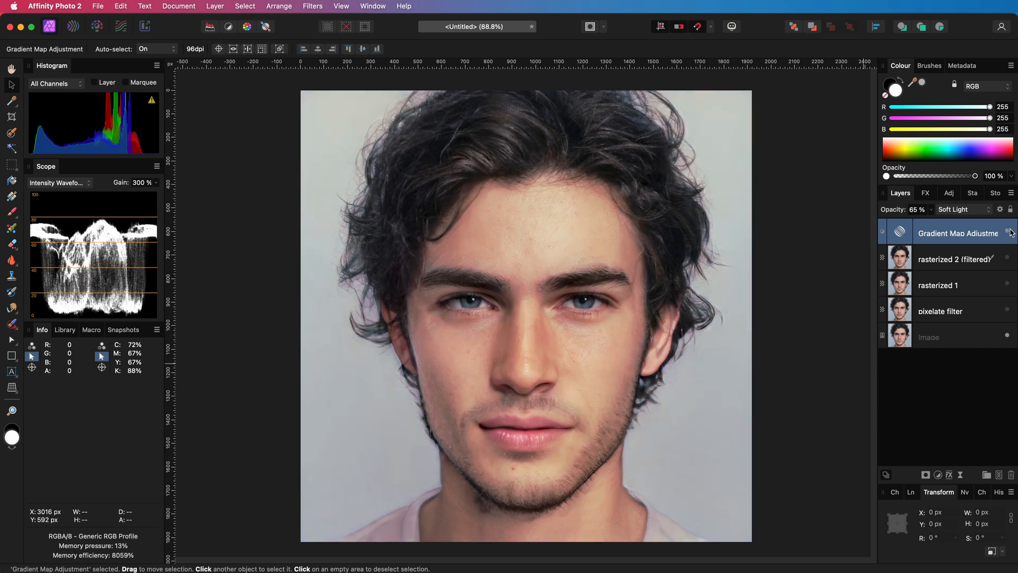